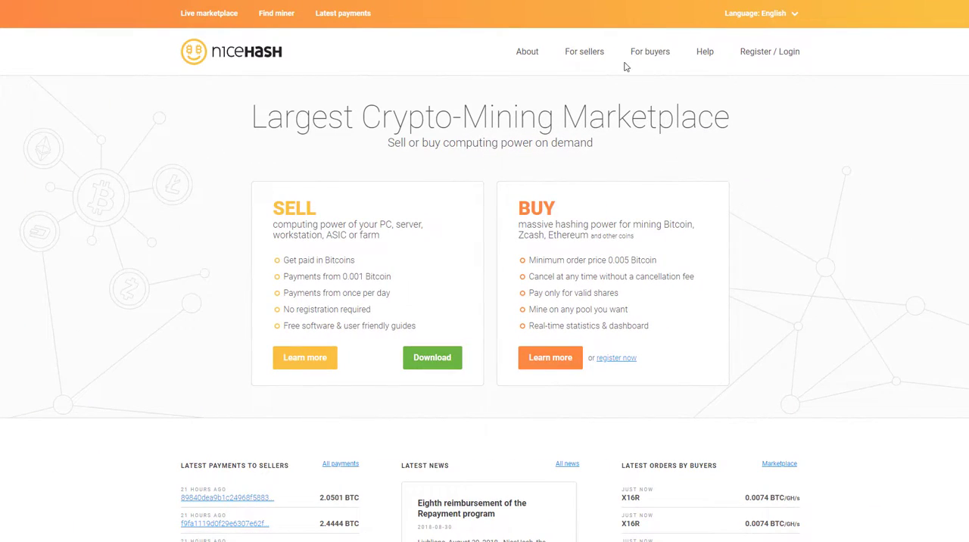
Navigate from the NiceHash homepage to the Honeyminer website in the browser.
left_click(584, 52)
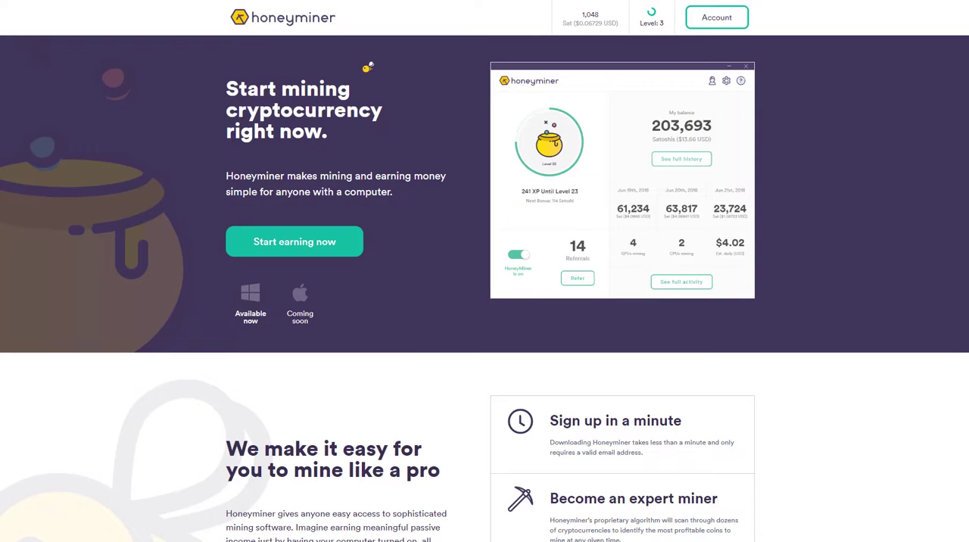
Download Honeyminer via 'Start earning now' and accept the installer's license agreement.
left_click(293, 242)
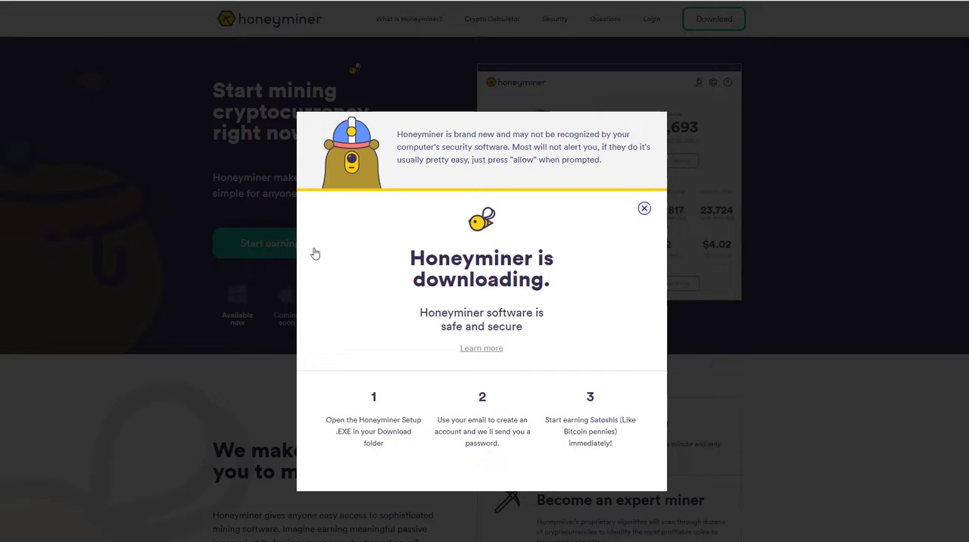
mouse_move(109, 537)
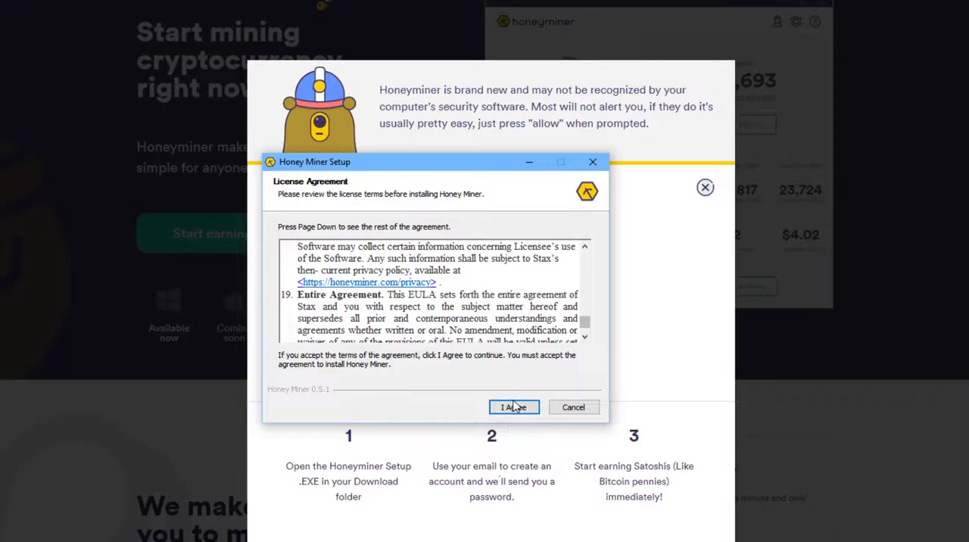
left_click(513, 405)
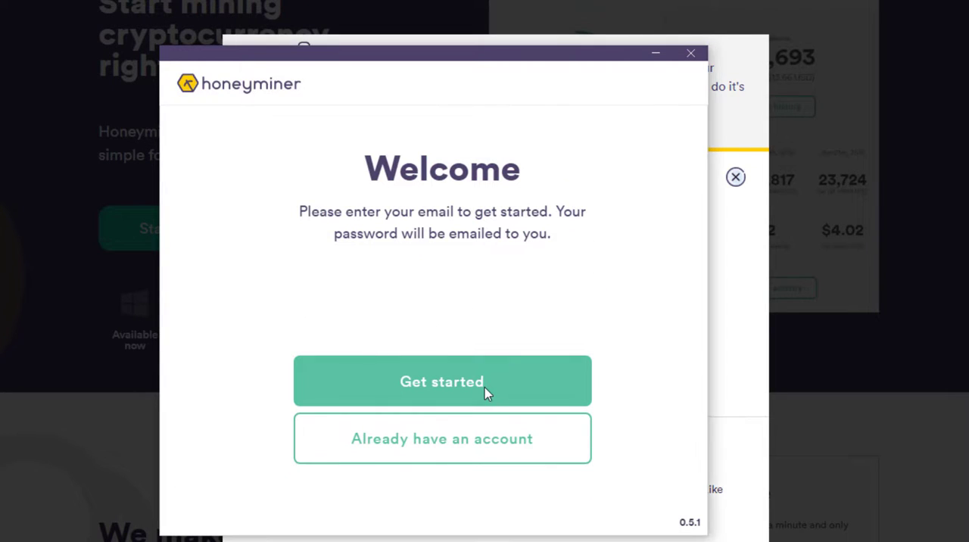
Create a new Honeyminer account via 'Get started' to reach the zero-balance dashboard.
left_click(442, 381)
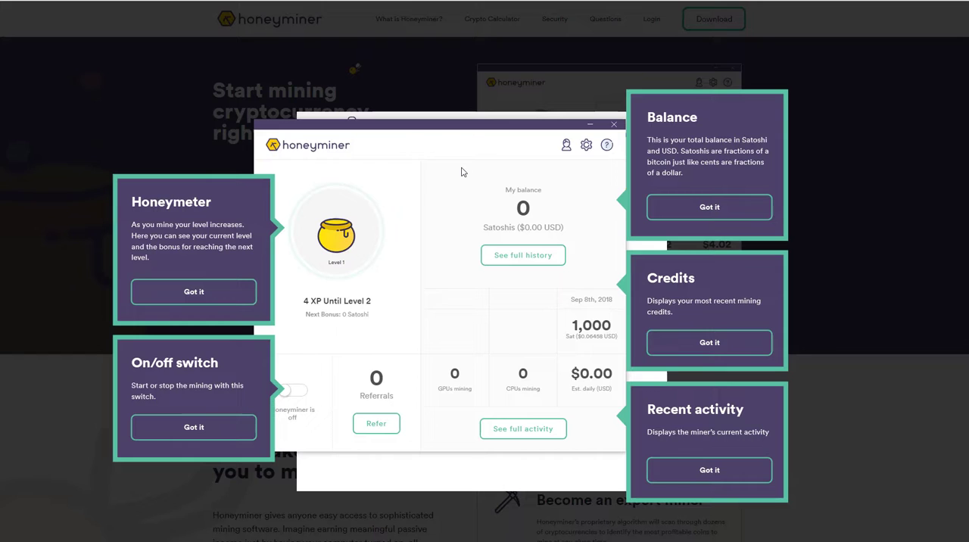
mouse_move(436, 212)
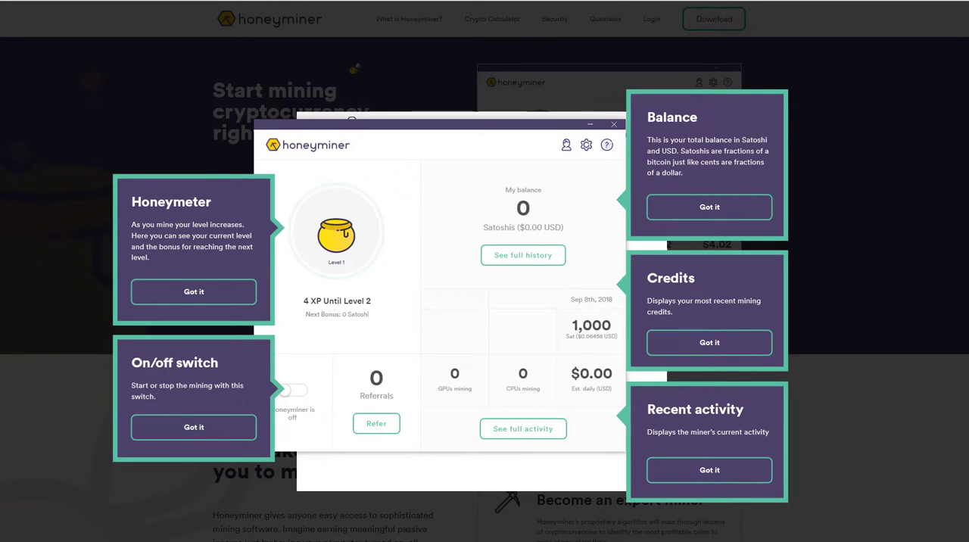
mouse_move(339, 476)
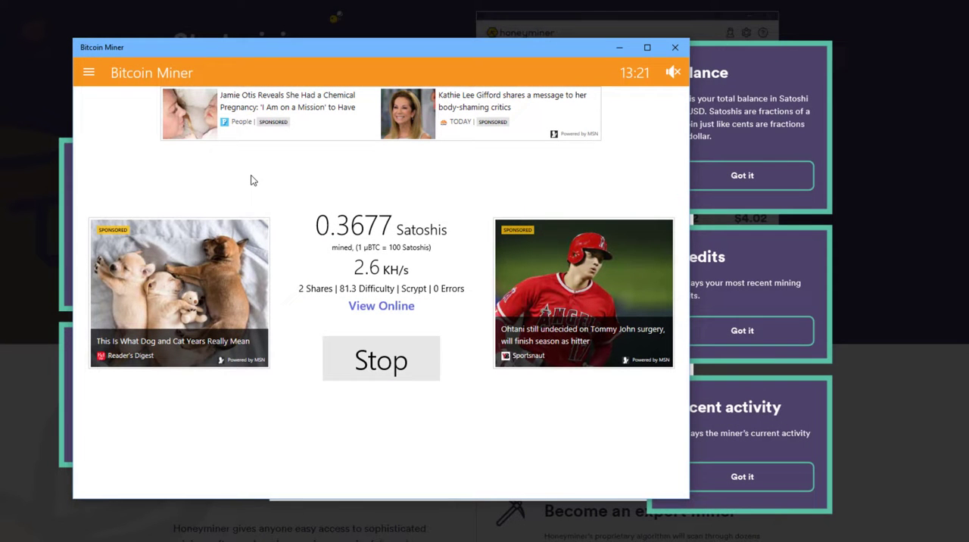
mouse_move(327, 85)
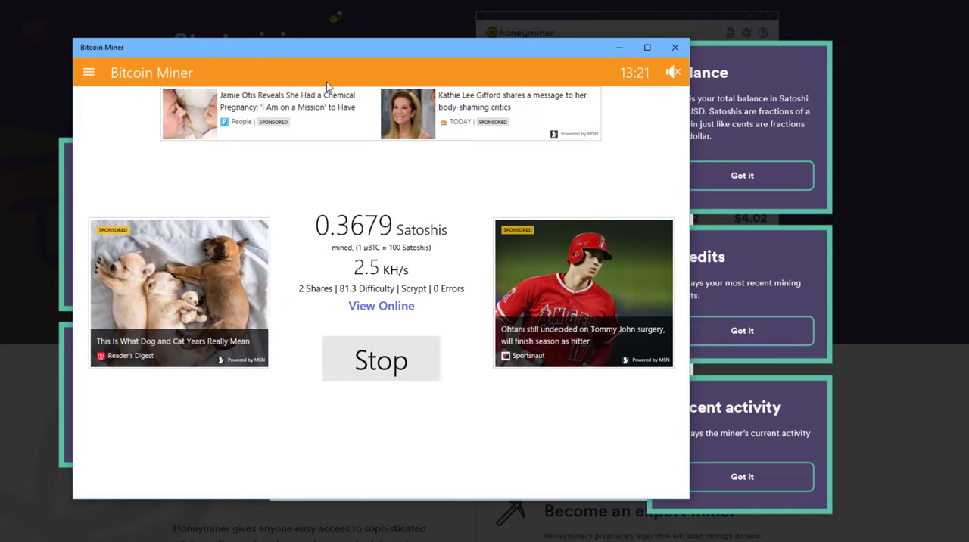
Put away the Bitcoin Miner window after checking its 0.37 Satoshis mined.
left_click(381, 359)
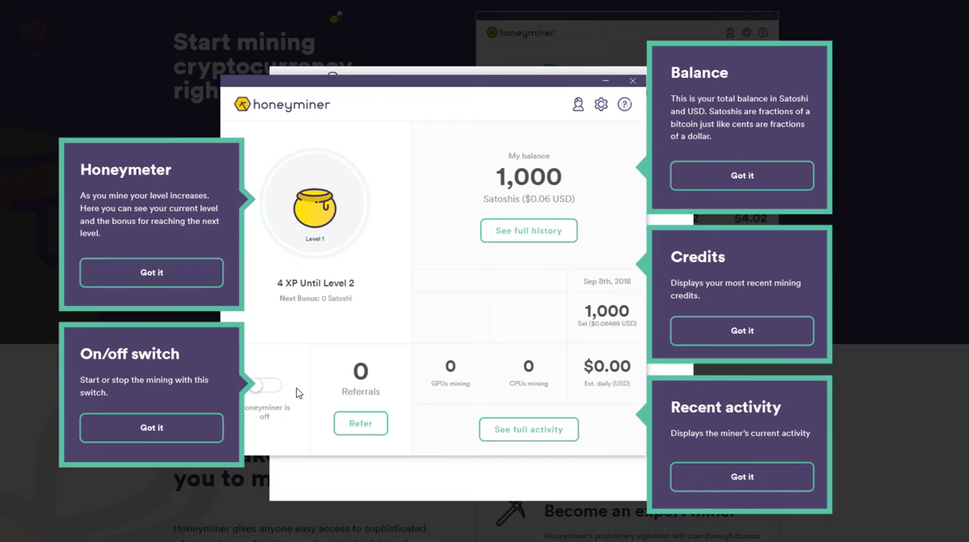
mouse_move(263, 381)
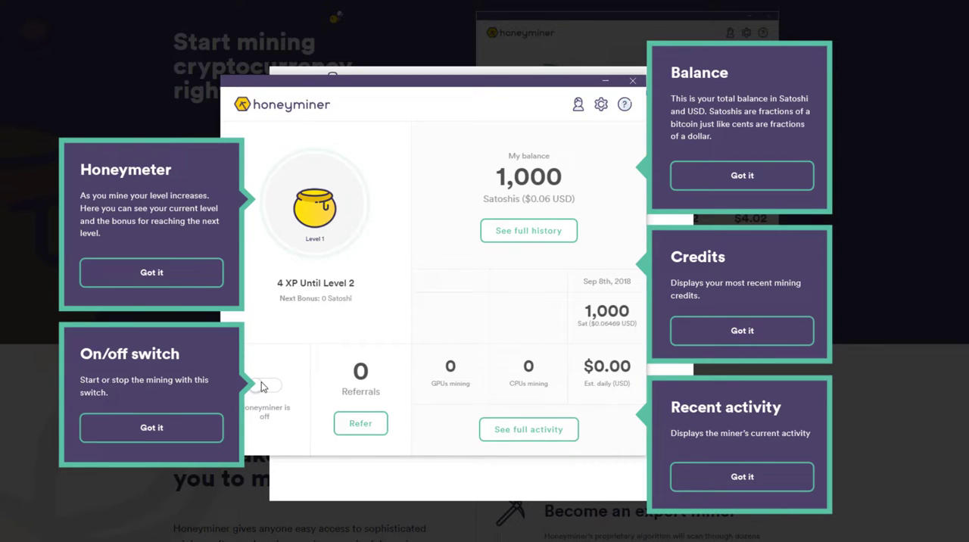
mouse_move(575, 339)
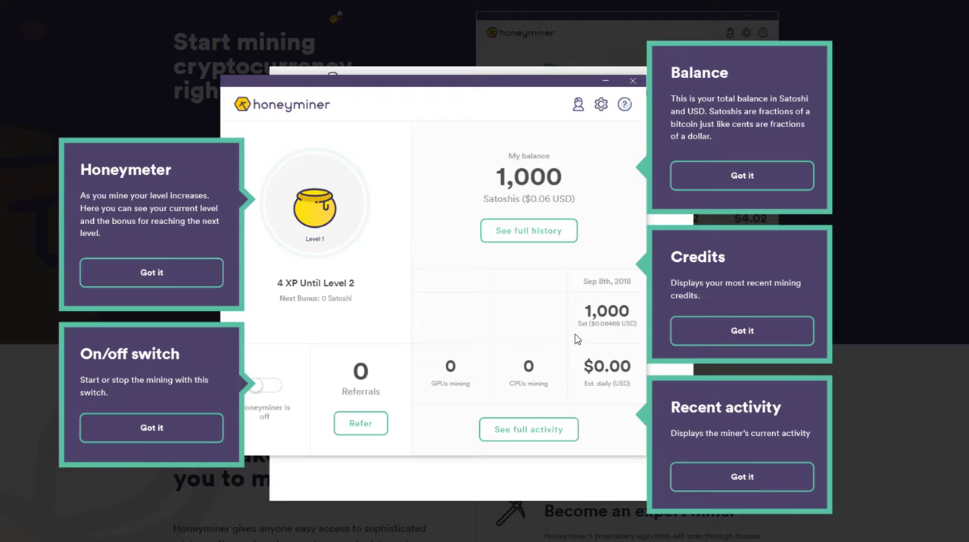
mouse_move(548, 191)
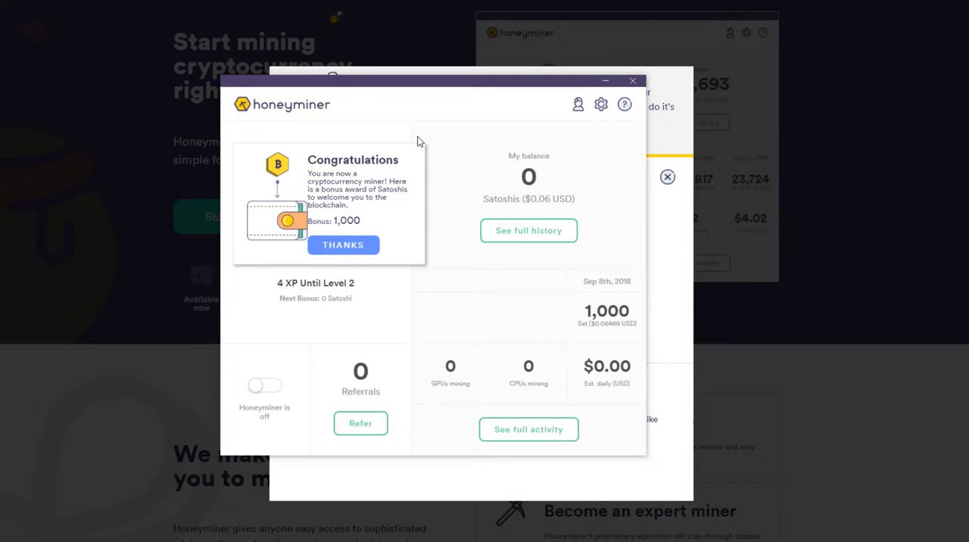
mouse_move(402, 168)
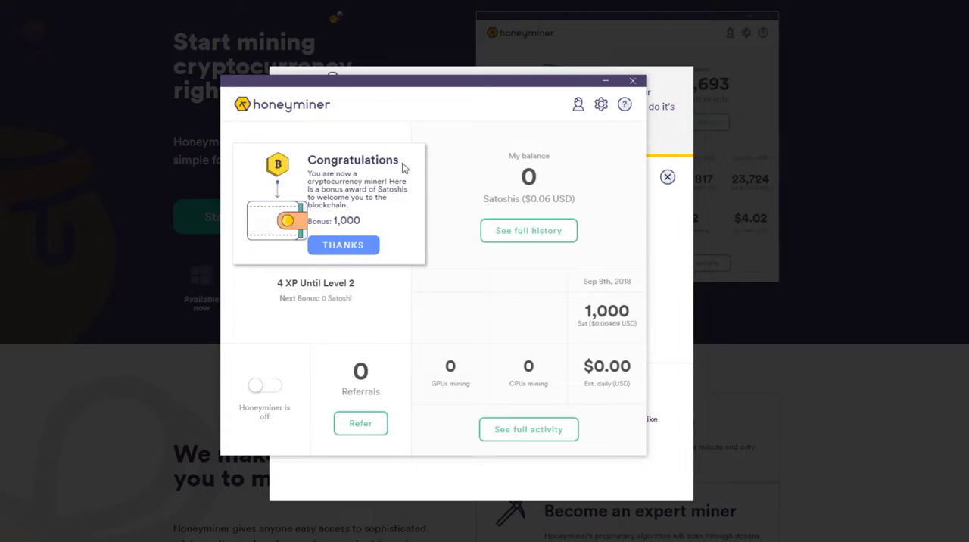
mouse_move(382, 227)
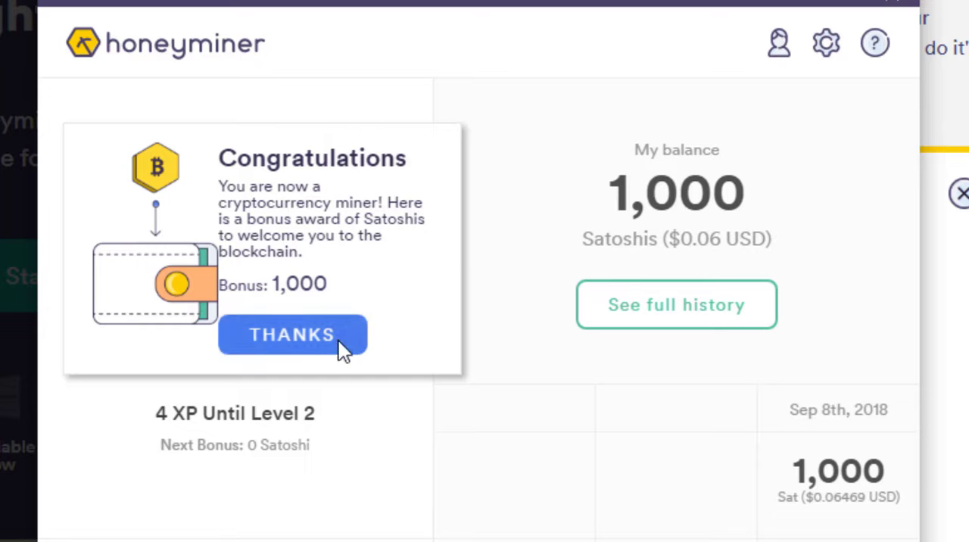
Accept the 1,000 Satoshi welcome bonus on the Honeyminer dashboard.
left_click(290, 335)
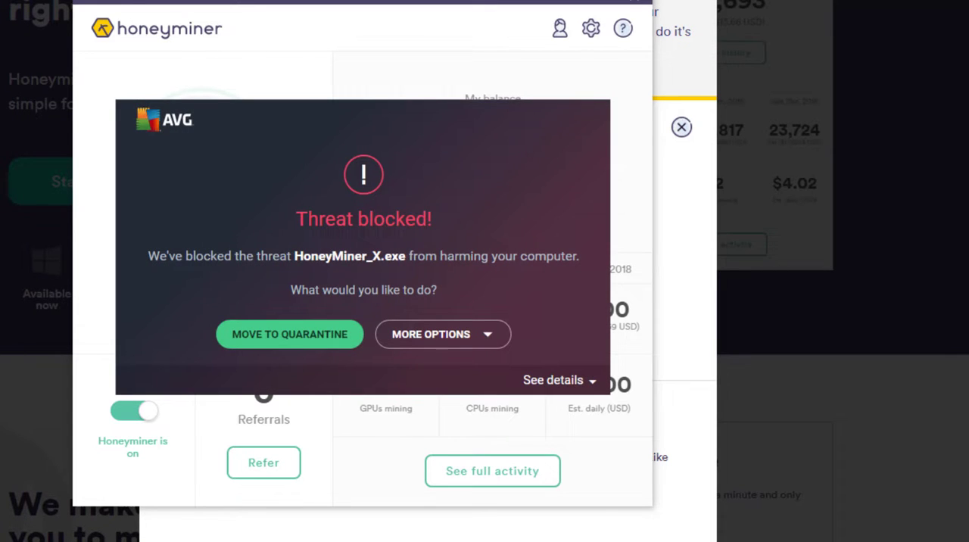
mouse_move(219, 240)
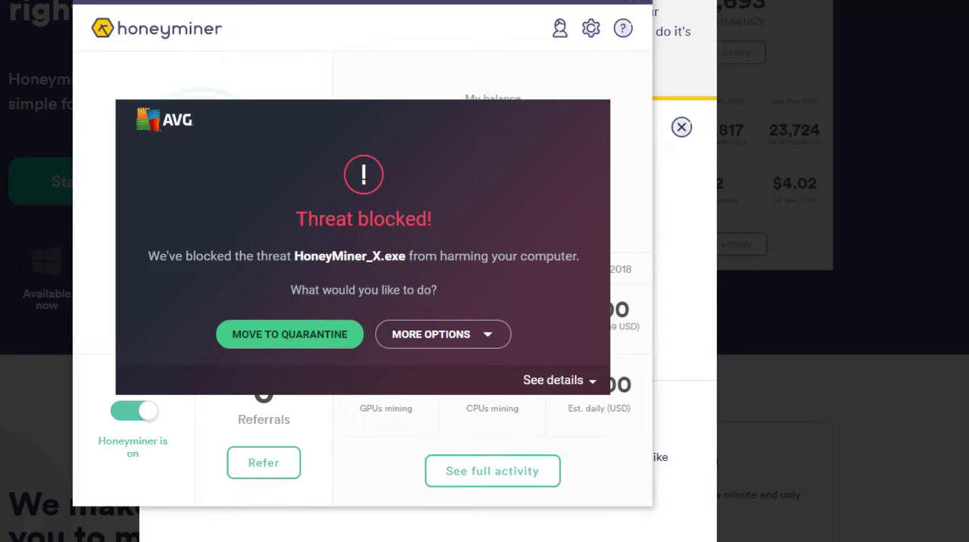
mouse_move(357, 177)
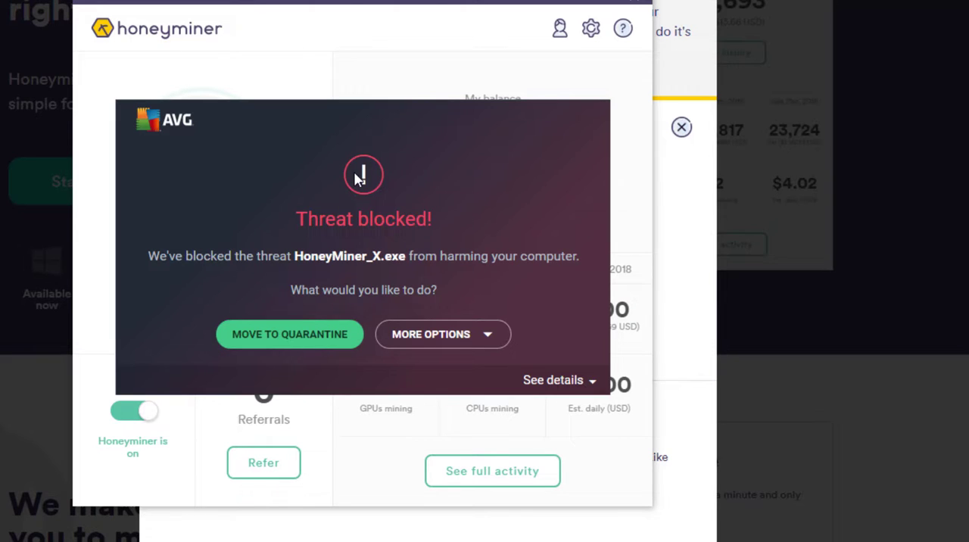
mouse_move(310, 185)
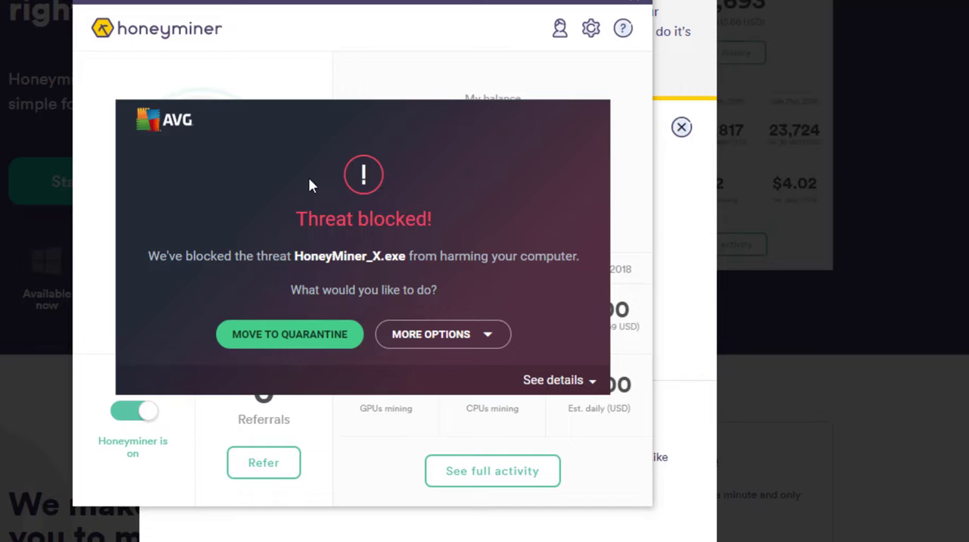
mouse_move(572, 406)
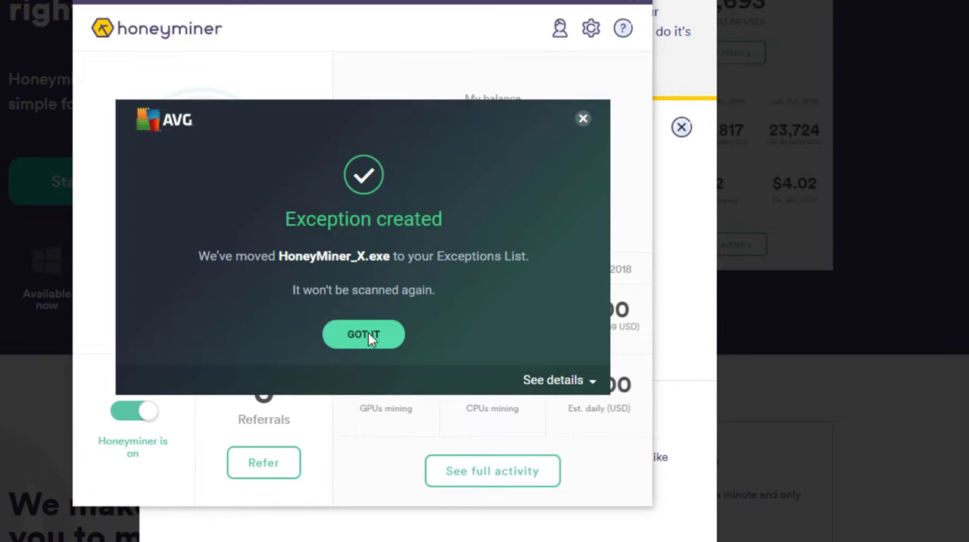
Acknowledge the AVG 'Exception created' notice with 'GOT IT' to return to the dashboard.
left_click(363, 334)
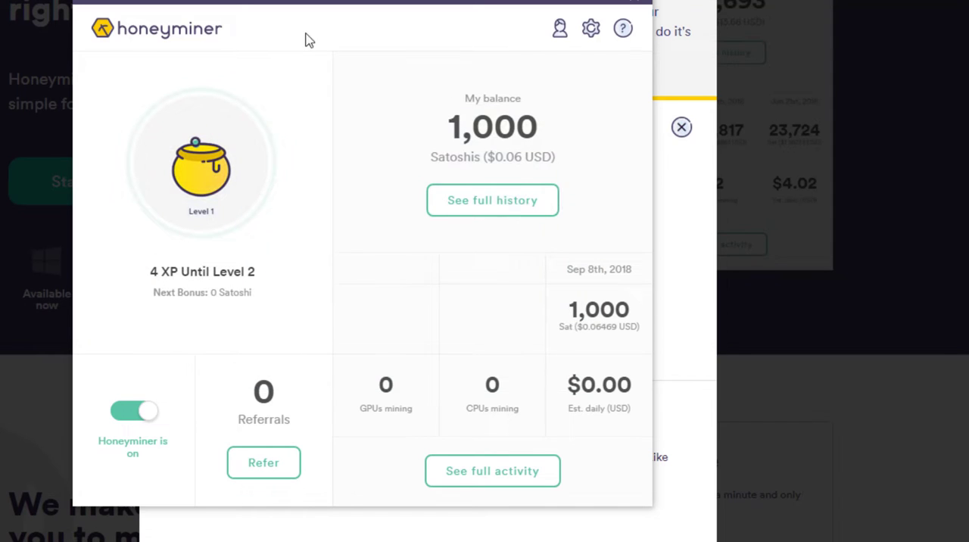
mouse_move(271, 139)
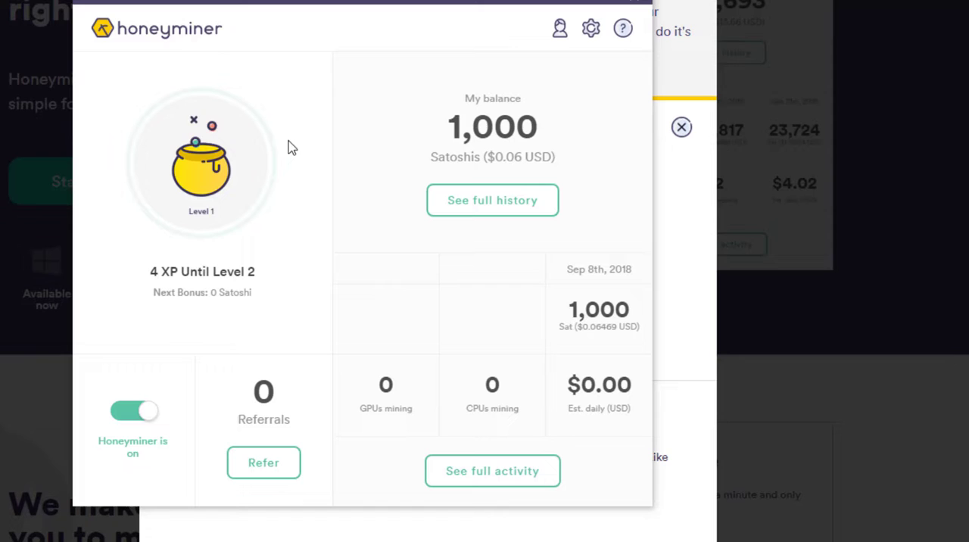
mouse_move(288, 155)
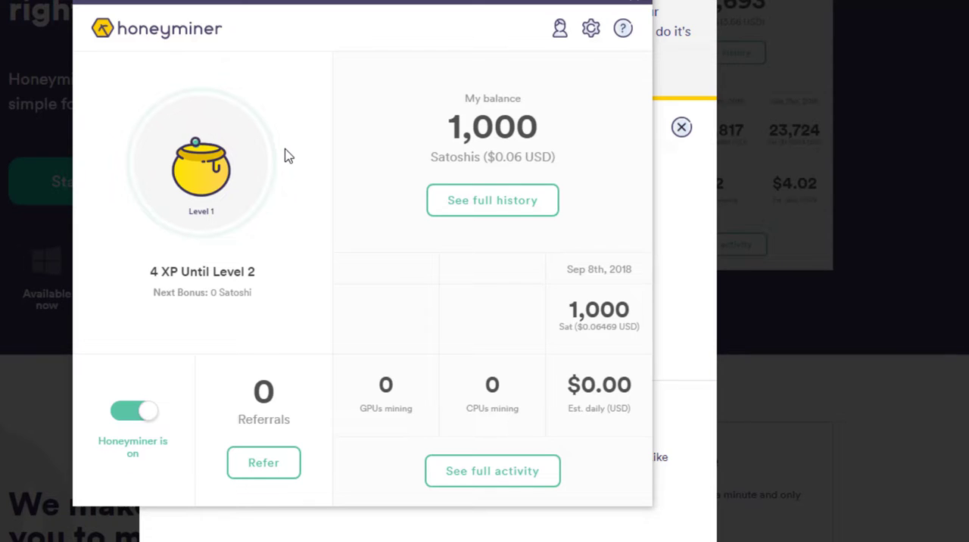
mouse_move(284, 235)
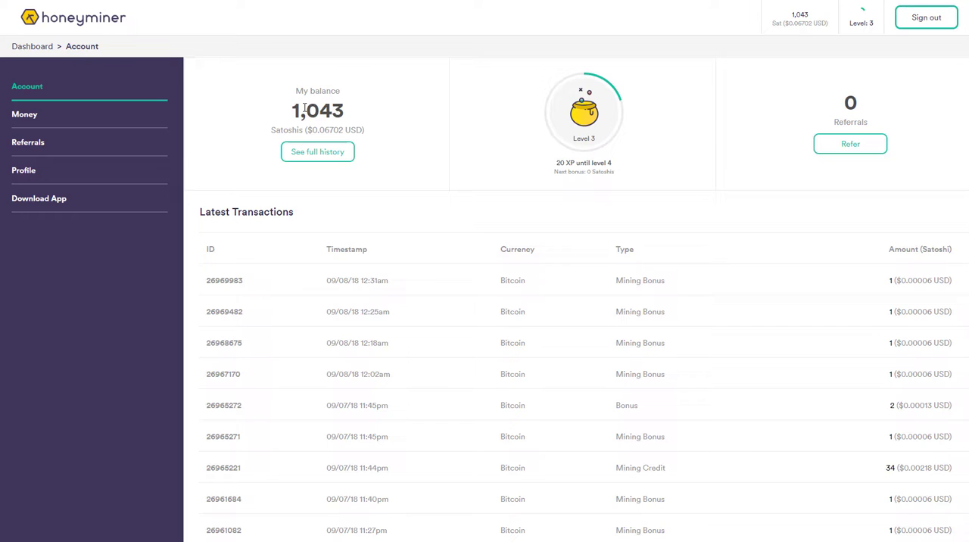
mouse_move(318, 106)
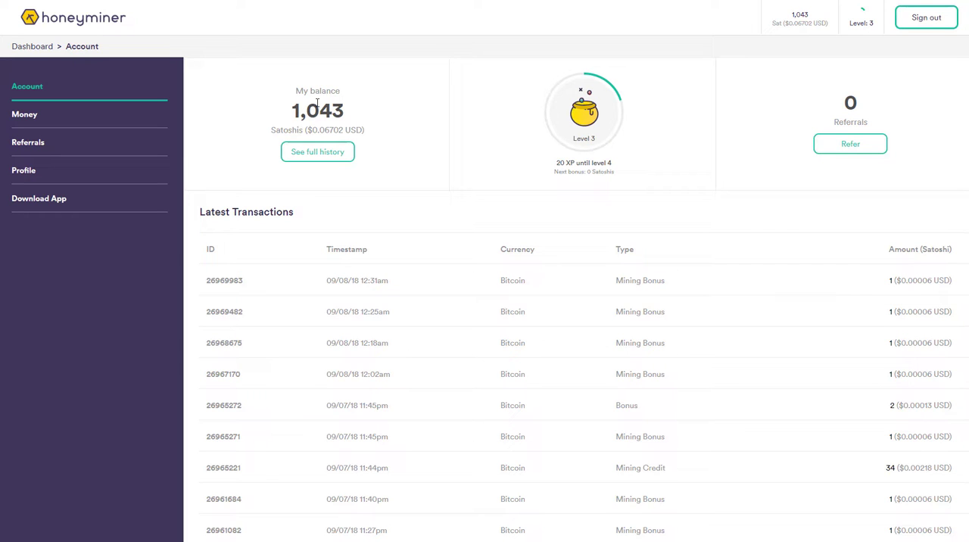
mouse_move(317, 103)
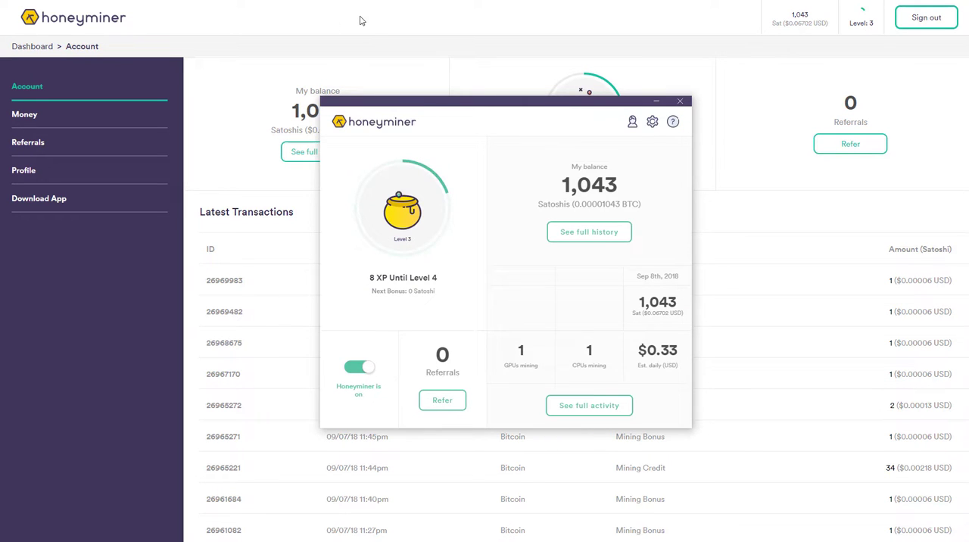
left_click(678, 99)
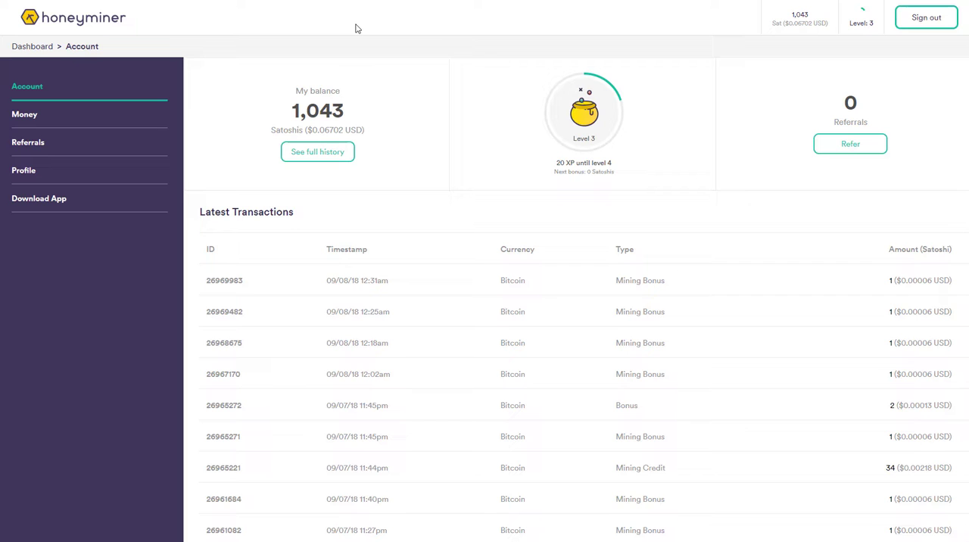
View the Money earnings overview and its Bitcoin withdrawal form, then move to Profile.
left_click(24, 115)
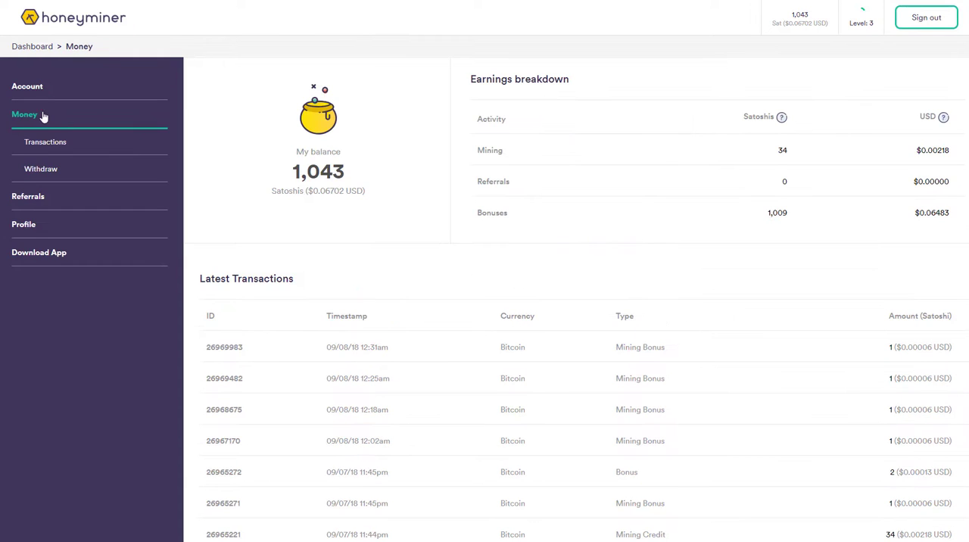
mouse_move(41, 170)
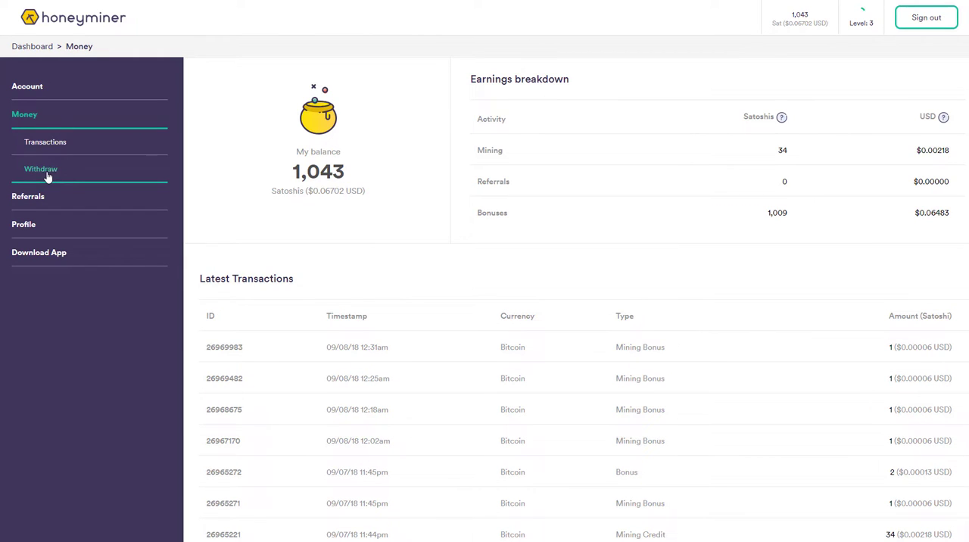
left_click(41, 169)
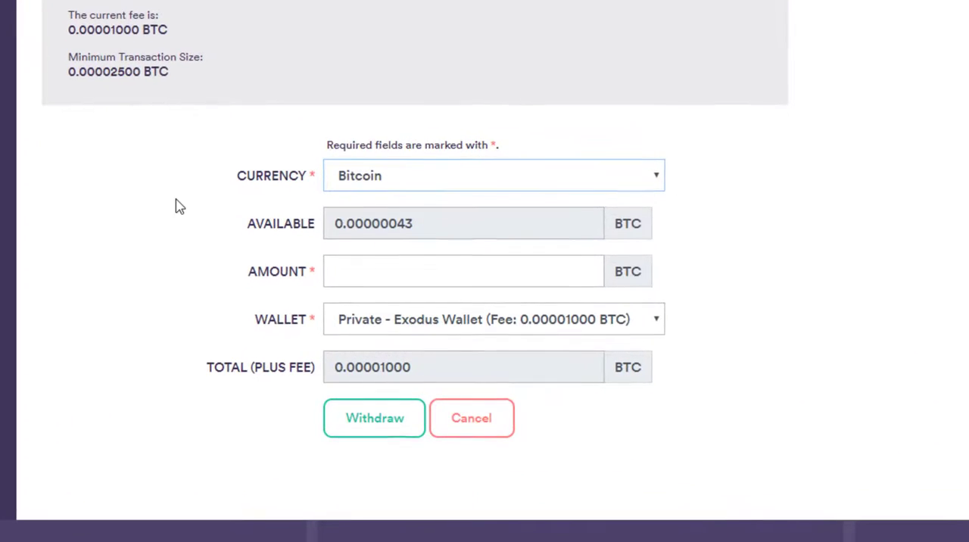
left_click(493, 174)
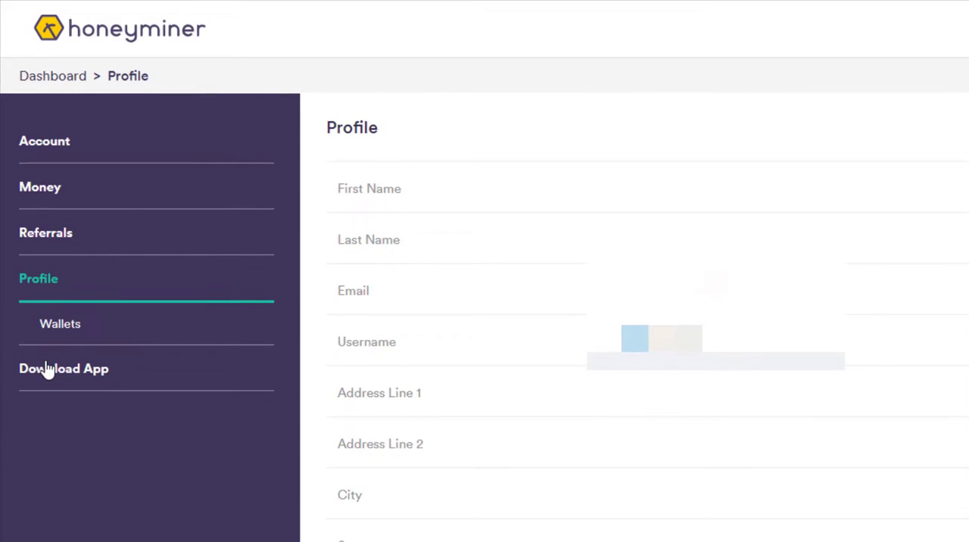
Review the Profile settings buttons and return to the Account page showing 1,044 Satoshis.
scroll("down", 3)
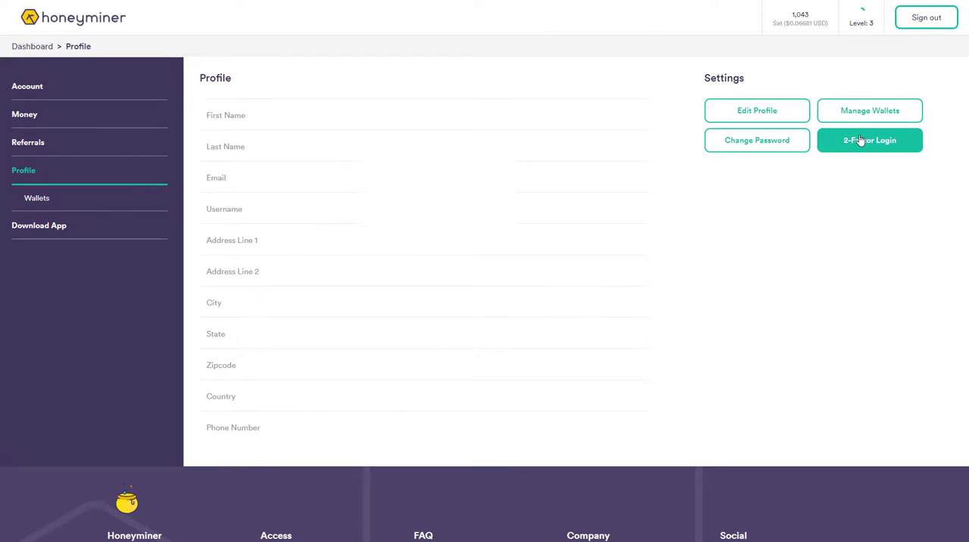
left_click(869, 111)
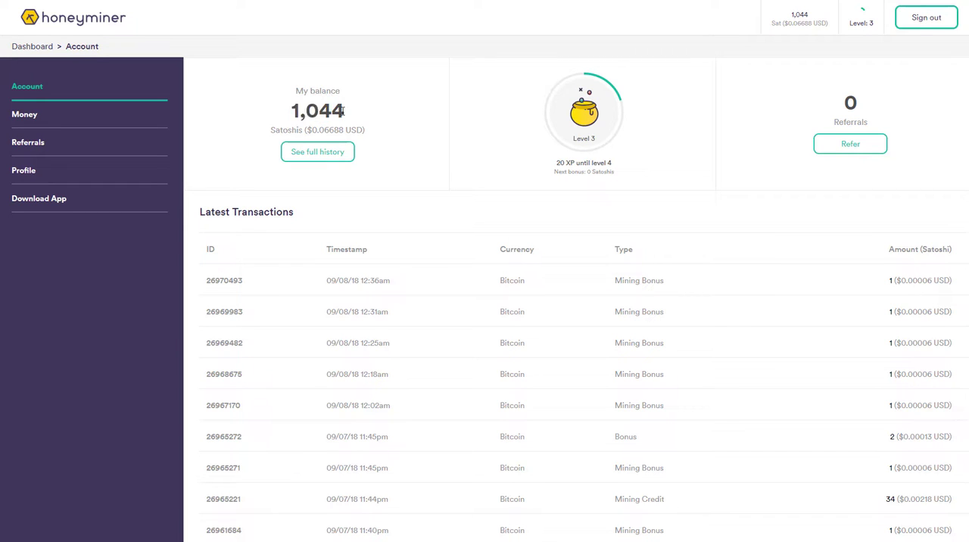
double_click(331, 110)
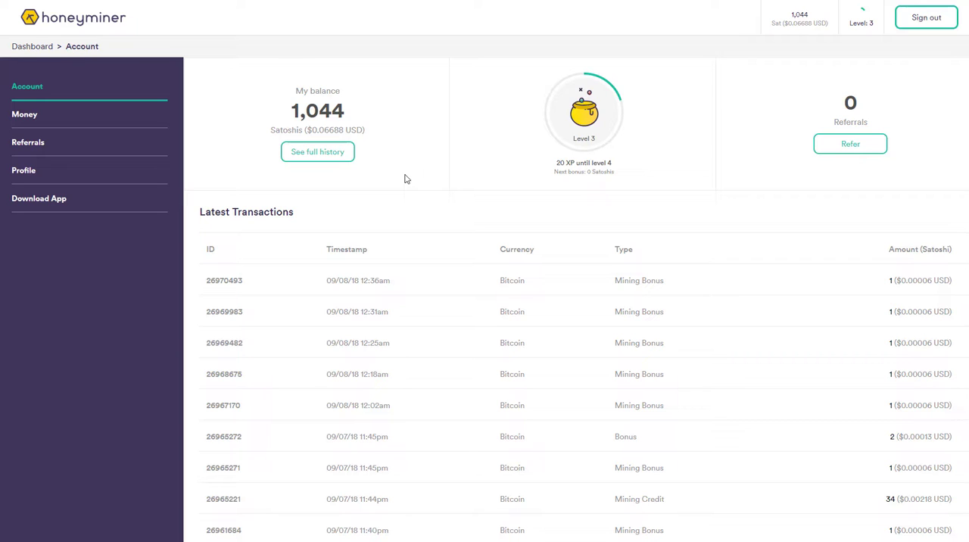
mouse_move(412, 201)
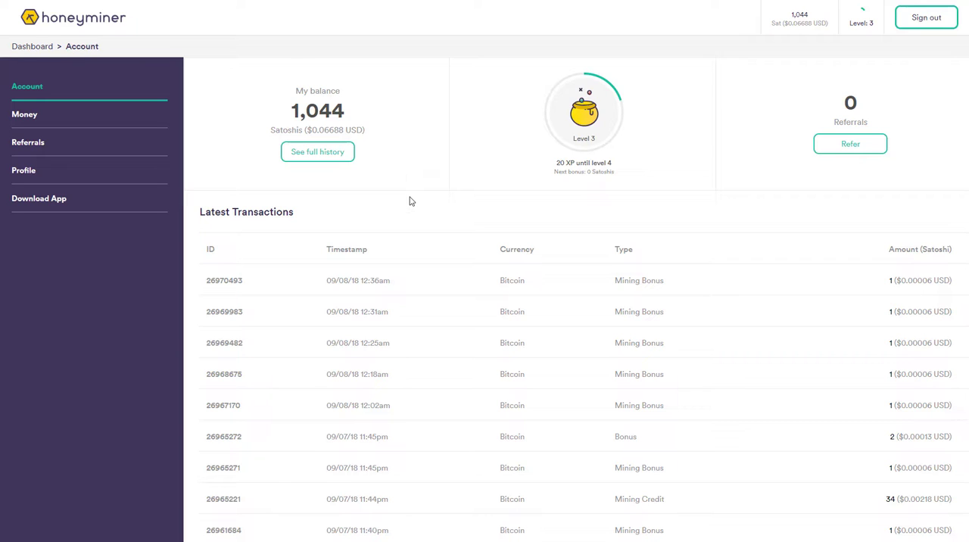
mouse_move(414, 158)
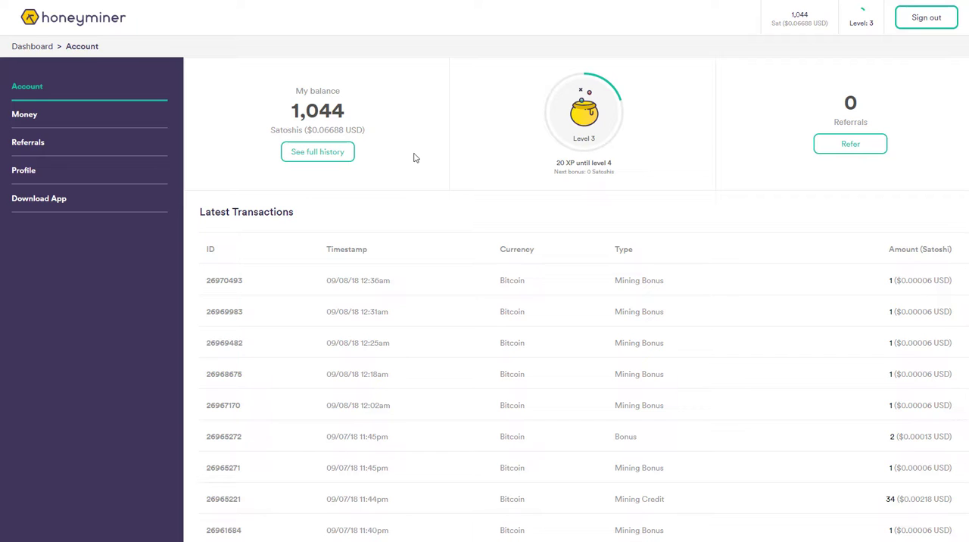
mouse_move(437, 119)
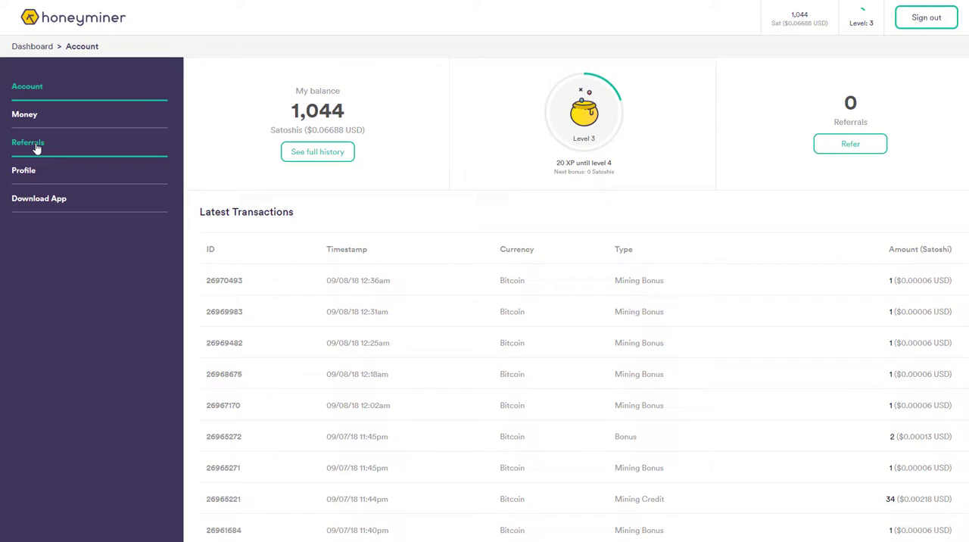
Show the Referrals page with the personal referral link and revenue-share rates.
left_click(27, 143)
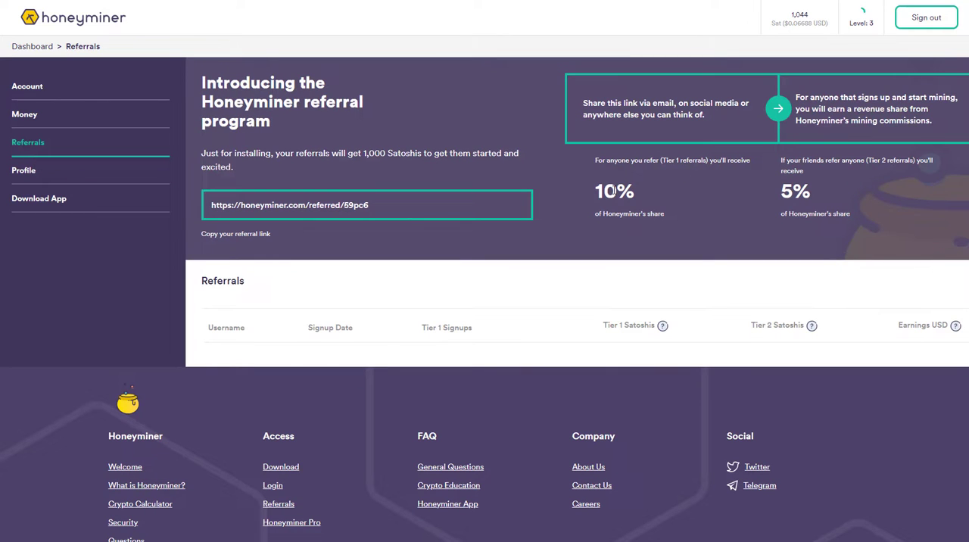
mouse_move(762, 193)
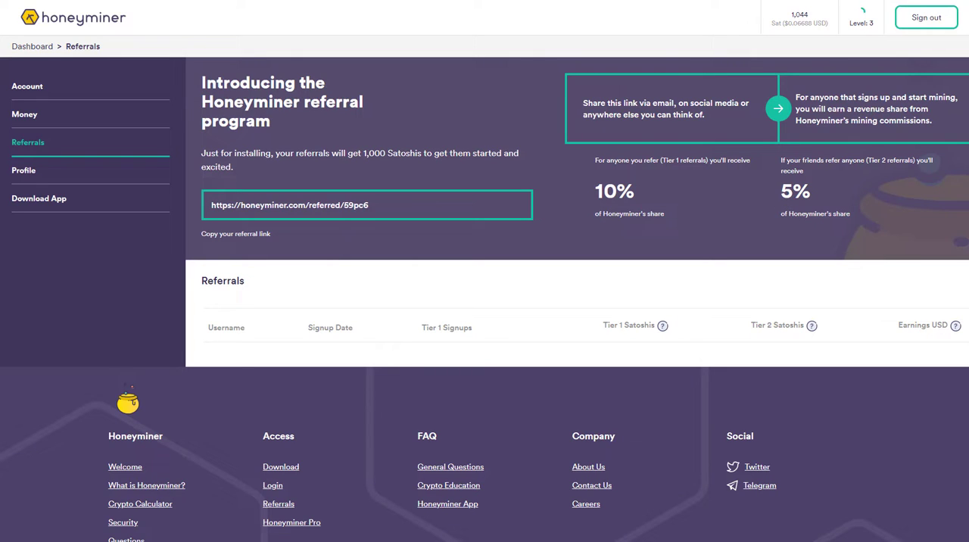
mouse_move(639, 200)
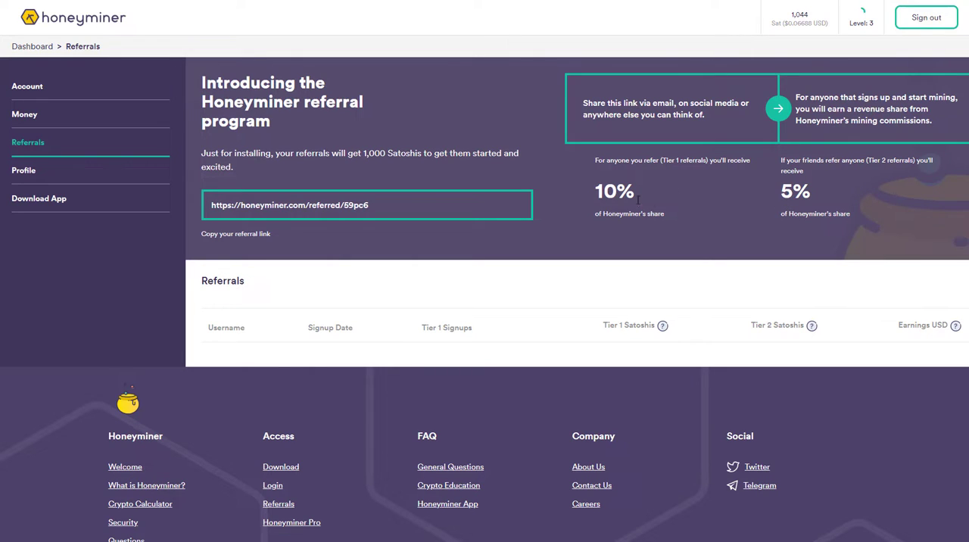
mouse_move(538, 186)
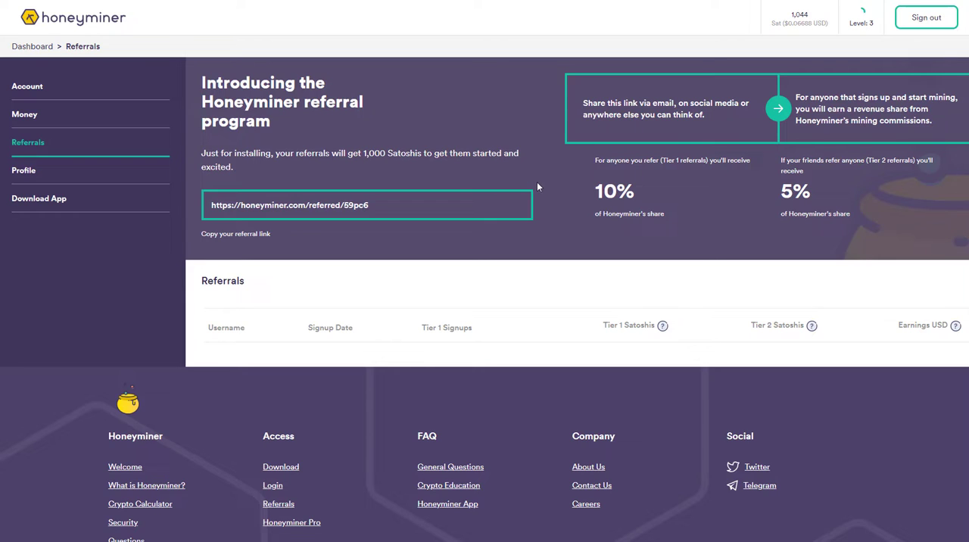
mouse_move(526, 189)
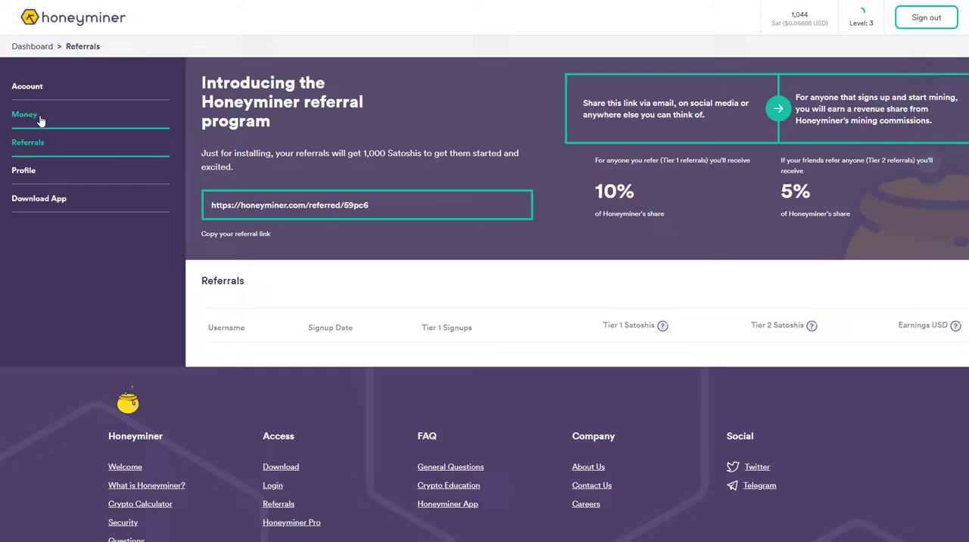
Revisit the Money overview and withdrawal form, then return to the 1,044 Satoshi Account overview.
left_click(24, 115)
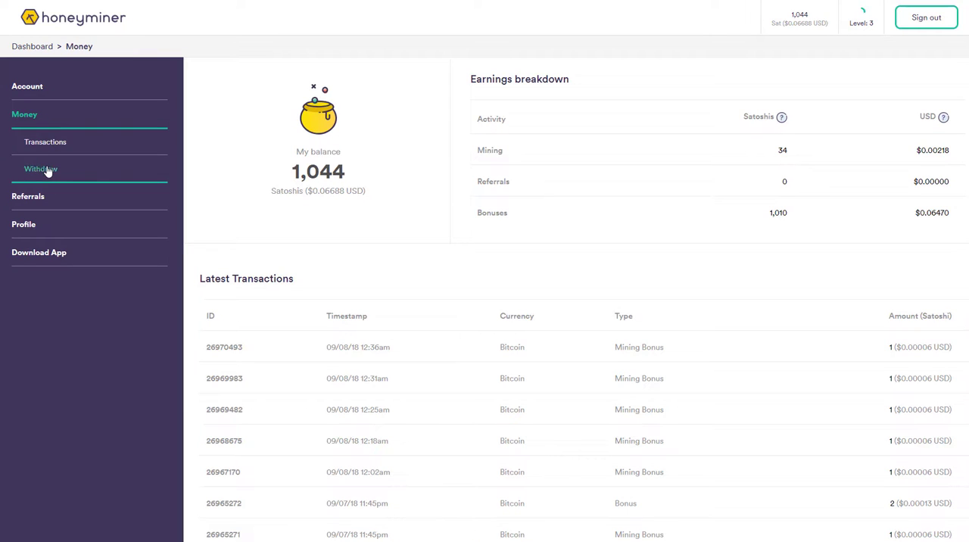
left_click(41, 170)
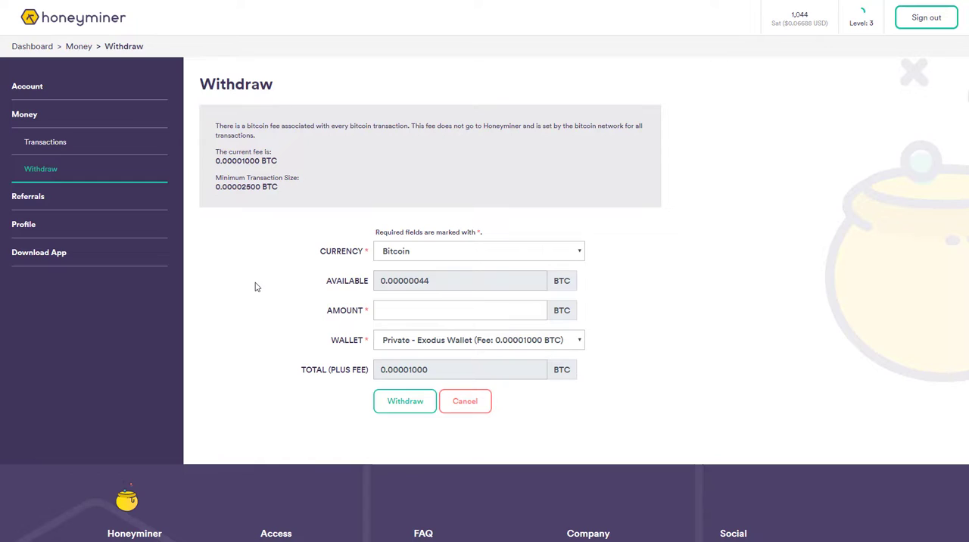
left_click(27, 85)
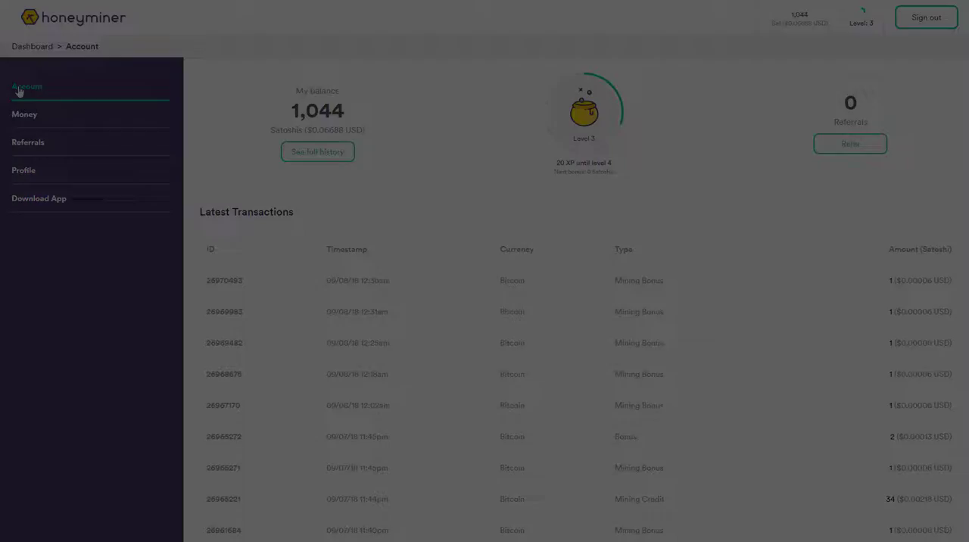